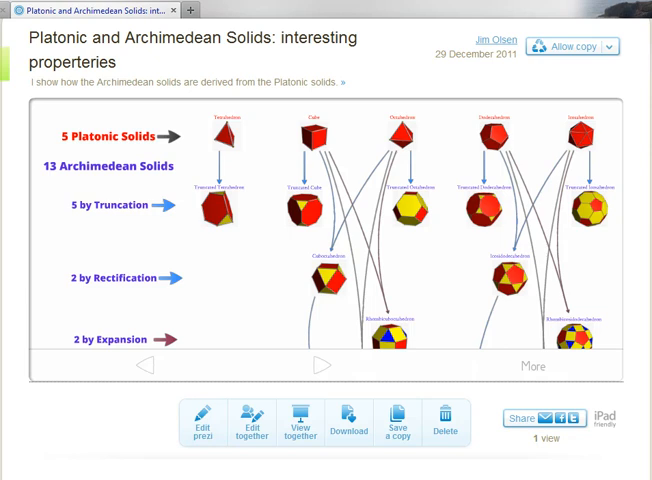
pyautogui.moveTo(144, 347)
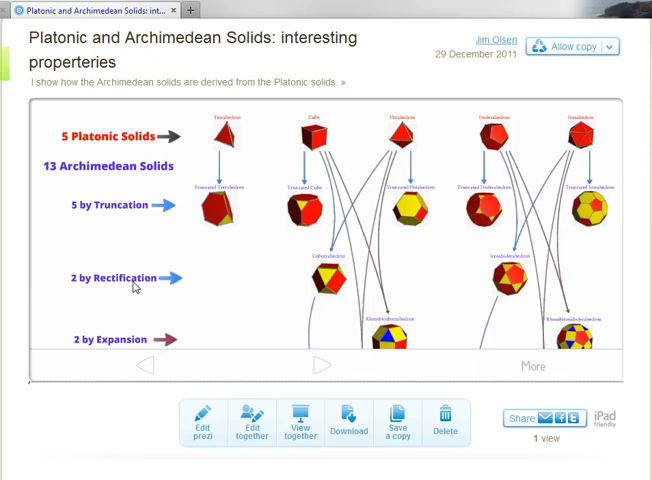
# Step: Rotate the Archimedean Solids cuboctahedron model to reveal its red and blue faces
pyautogui.click(321, 363)
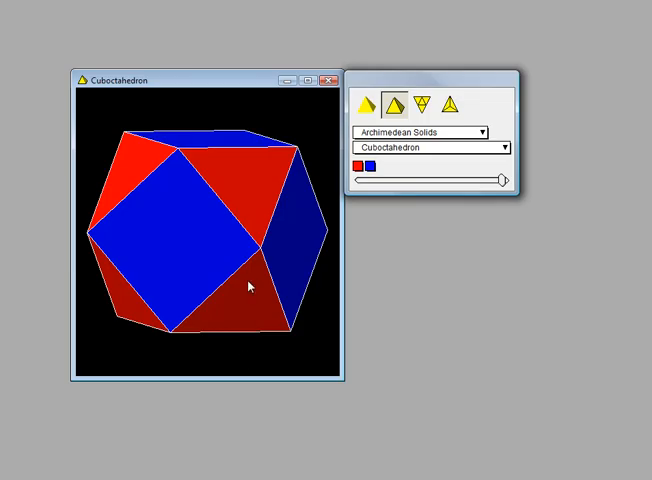
pyautogui.moveTo(250, 287); pyautogui.dragTo(218, 258)
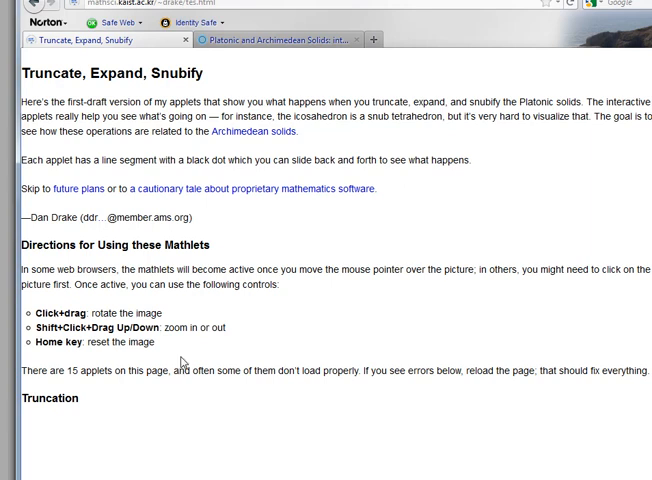
pyautogui.moveTo(228, 341)
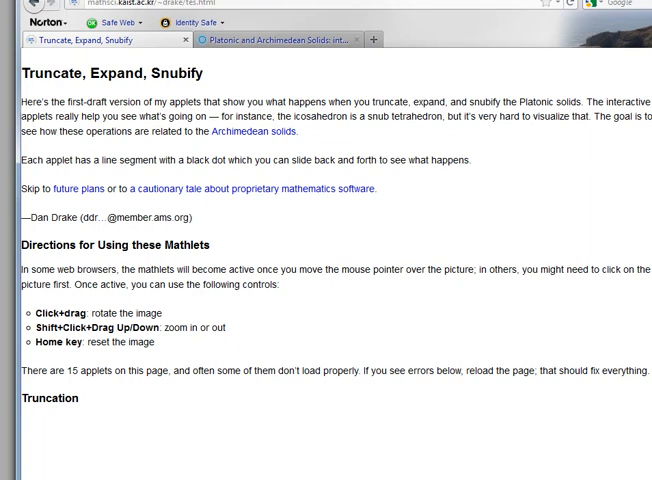
# Step: Scroll down the Truncate, Expand, Snubify page to the cube truncation applet
pyautogui.scroll(-3)
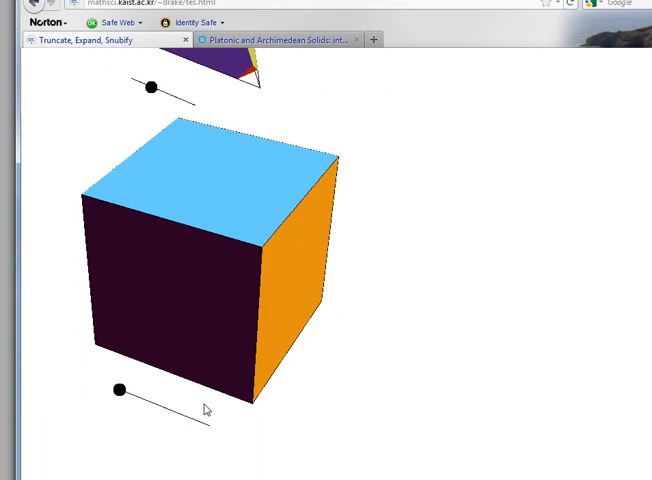
pyautogui.moveTo(120, 398)
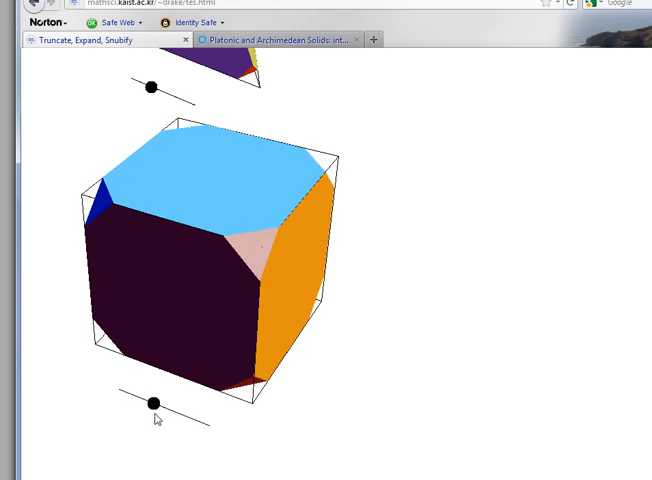
# Step: Slide the cube's truncation dot to cut corners, reset to a cube, then fully truncate
pyautogui.moveTo(150, 393); pyautogui.dragTo(178, 413)
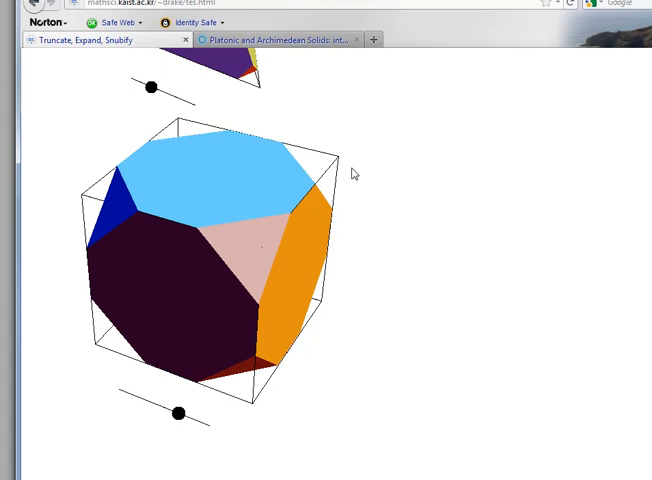
pyautogui.moveTo(198, 304)
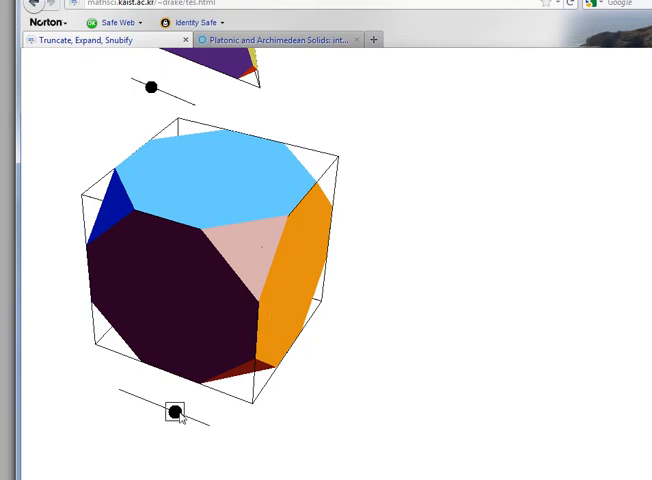
pyautogui.moveTo(172, 411); pyautogui.dragTo(178, 413)
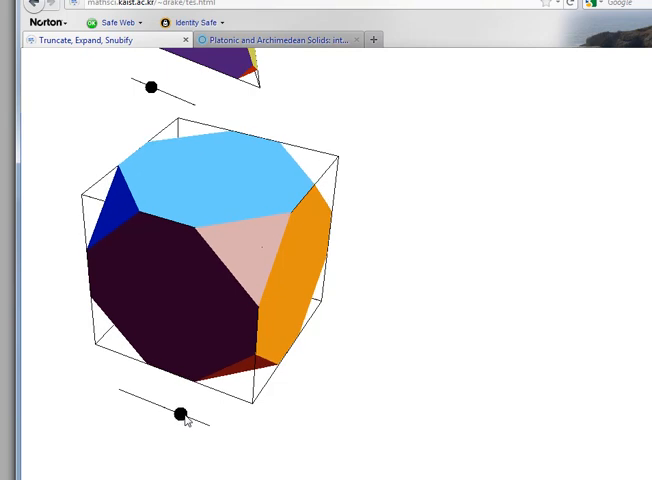
pyautogui.moveTo(178, 413); pyautogui.dragTo(208, 426)
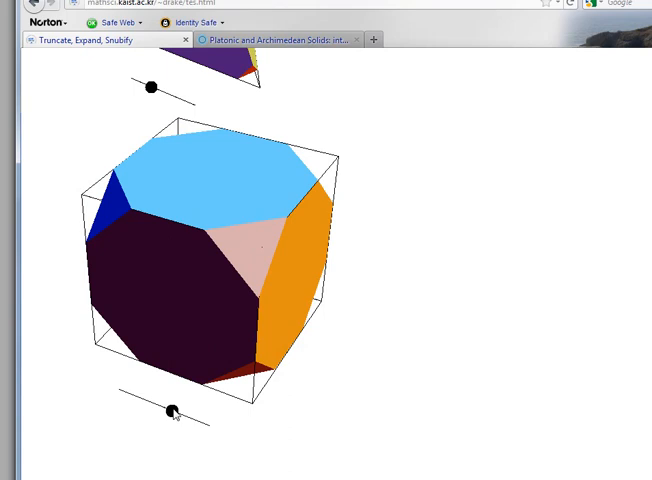
pyautogui.moveTo(170, 412); pyautogui.dragTo(209, 425)
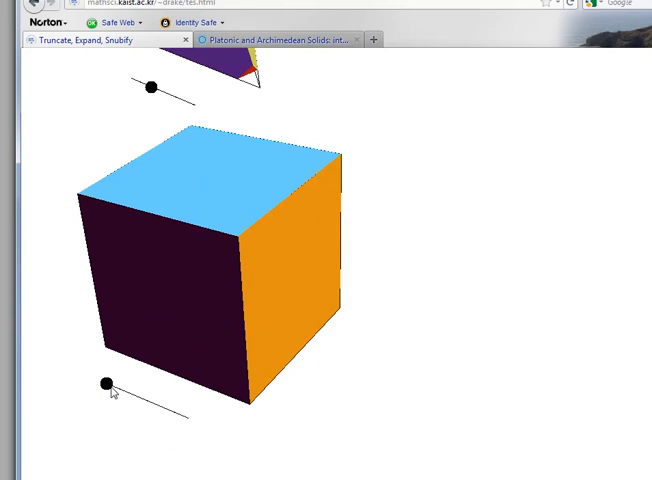
pyautogui.moveTo(105, 385); pyautogui.dragTo(186, 416)
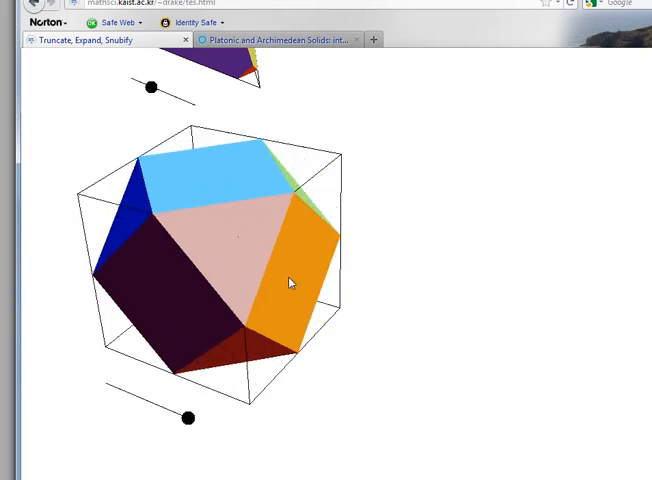
pyautogui.moveTo(281, 291)
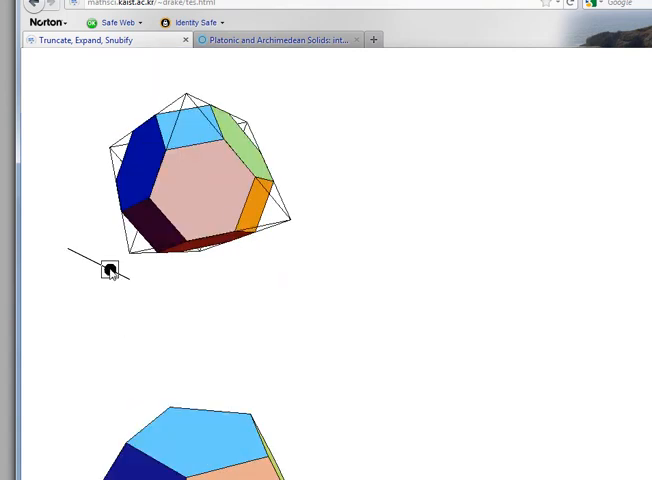
# Step: Slide the octahedron's truncation dot to cut its corners, then drag the cube slider to a cuboctahedron
pyautogui.moveTo(110, 270); pyautogui.dragTo(66, 249)
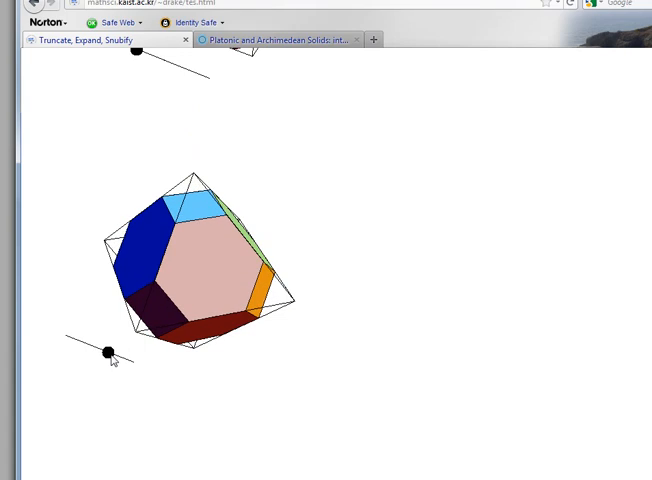
pyautogui.click(105, 352)
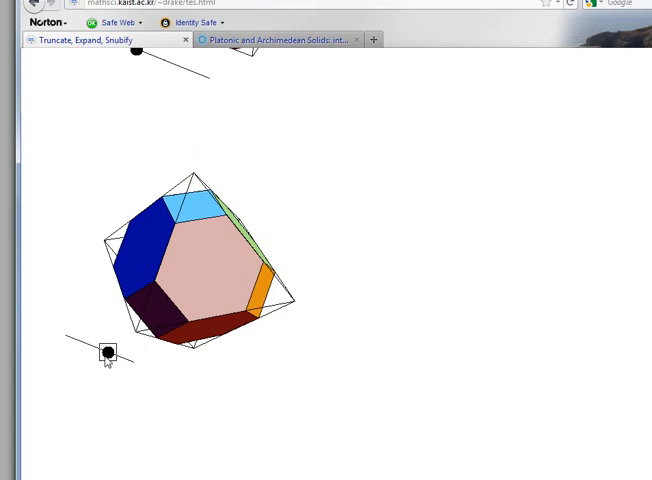
pyautogui.moveTo(107, 352); pyautogui.dragTo(115, 357)
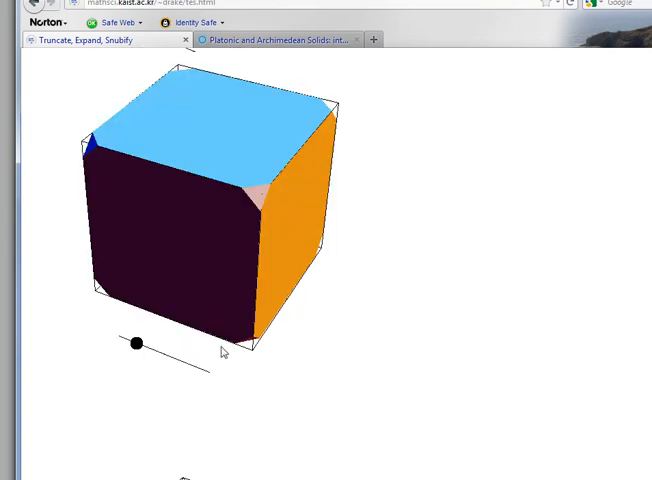
pyautogui.moveTo(135, 343); pyautogui.dragTo(208, 372)
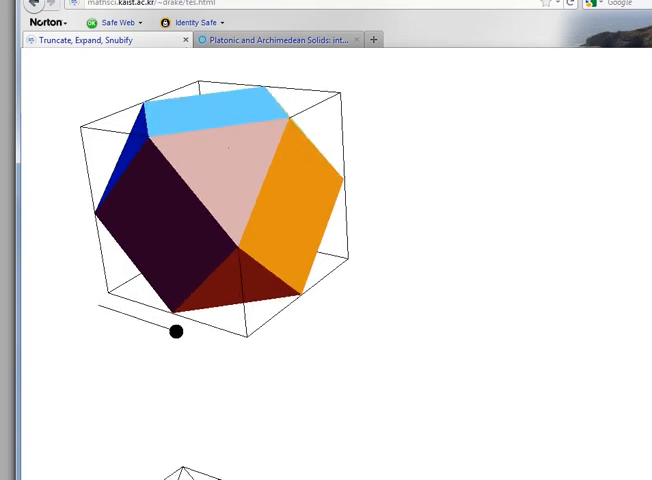
pyautogui.moveTo(174, 331); pyautogui.dragTo(127, 334)
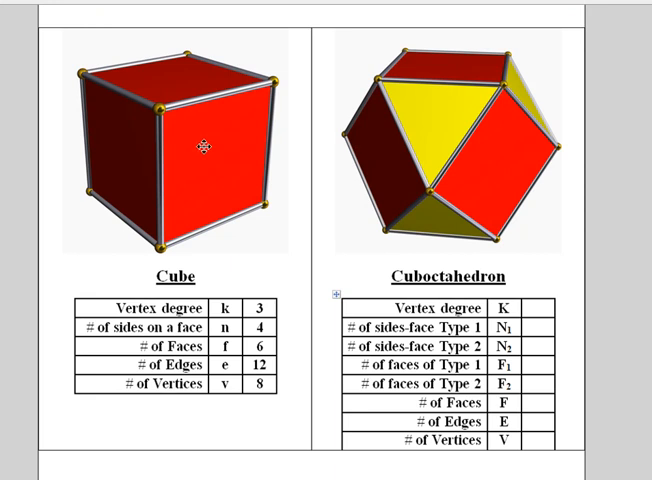
pyautogui.moveTo(289, 310)
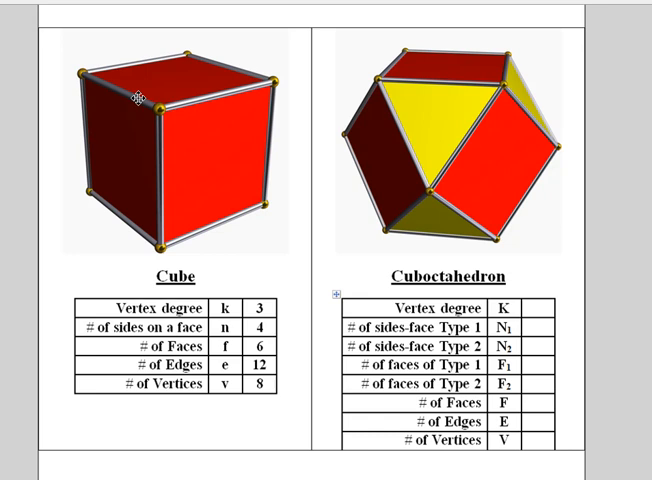
pyautogui.moveTo(178, 91)
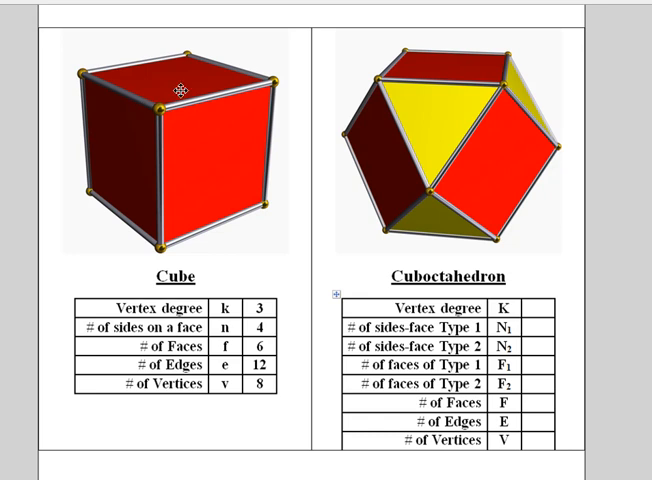
pyautogui.moveTo(330, 285)
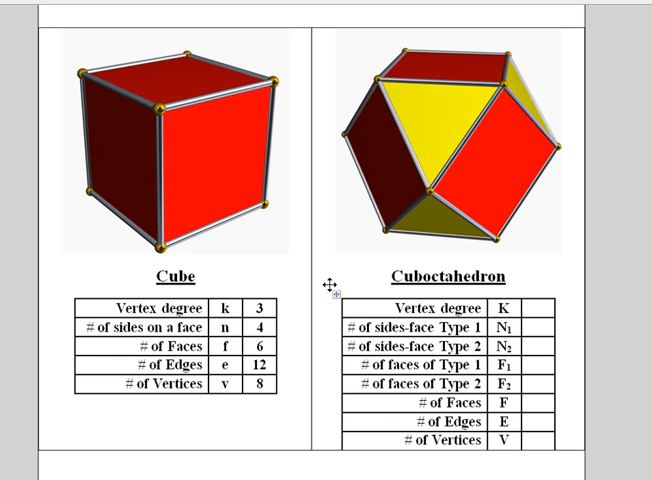
pyautogui.moveTo(330, 285)
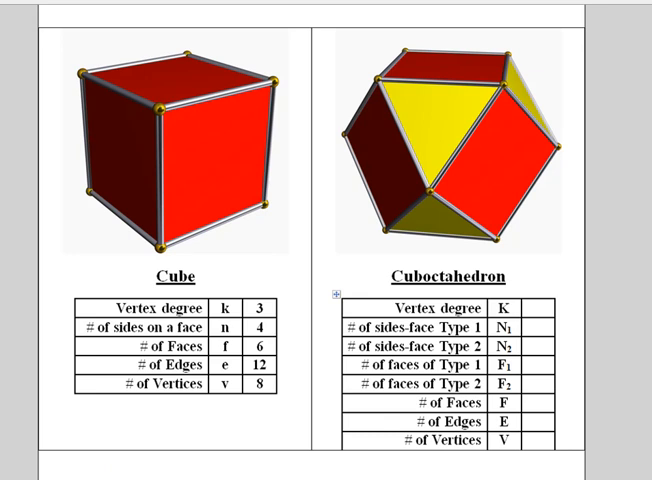
pyautogui.moveTo(360, 473)
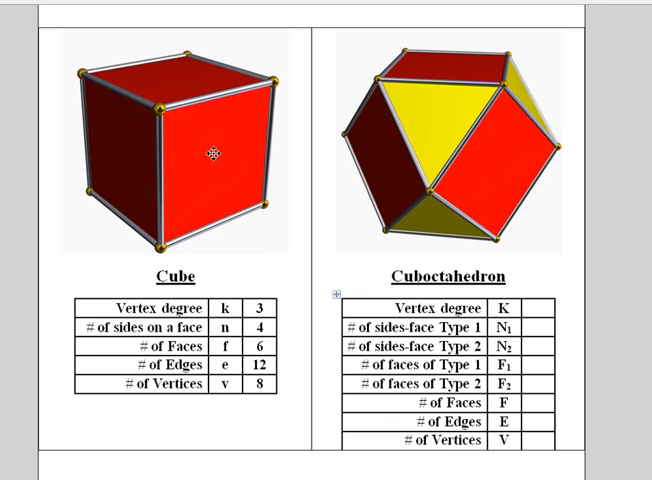
pyautogui.moveTo(484, 158)
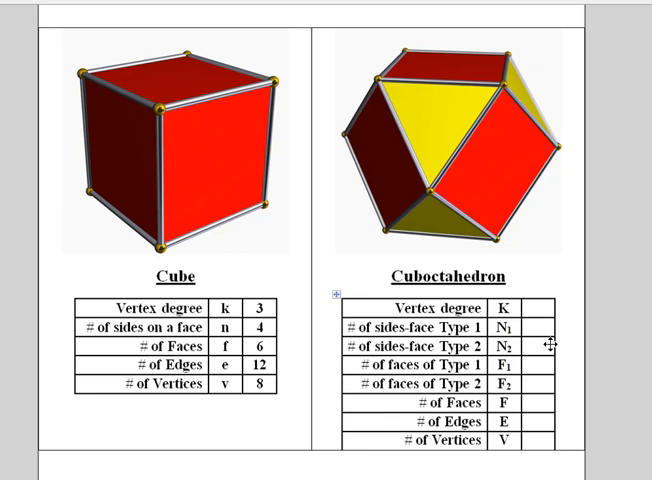
pyautogui.moveTo(595, 361)
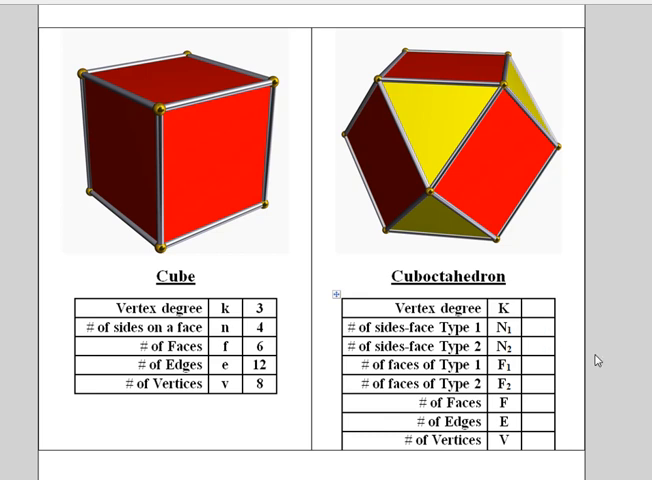
pyautogui.moveTo(562, 458)
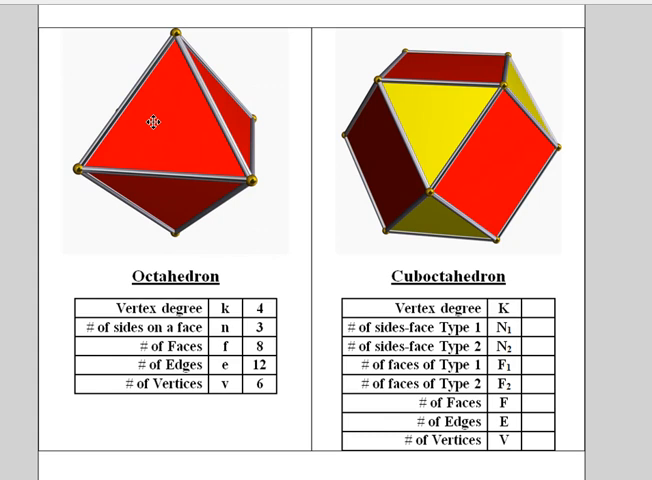
pyautogui.moveTo(187, 218)
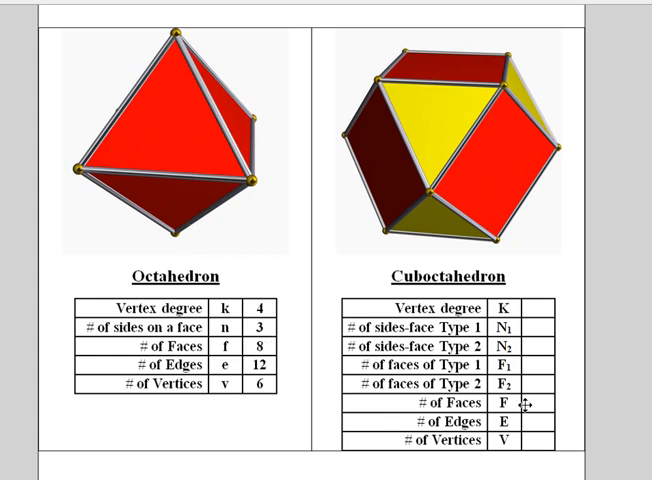
pyautogui.moveTo(538, 443)
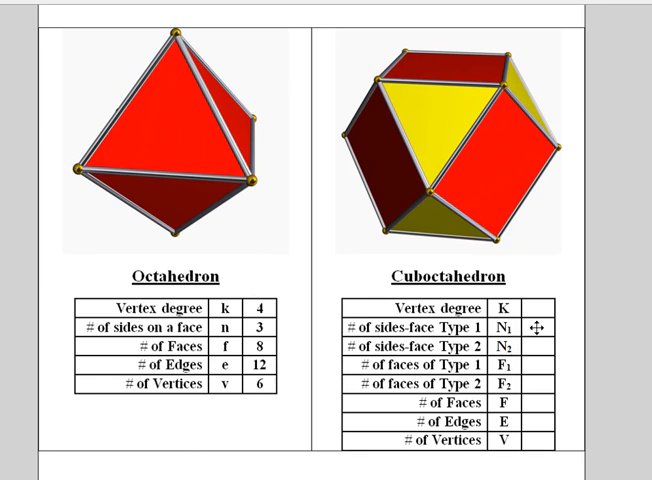
pyautogui.moveTo(140, 130)
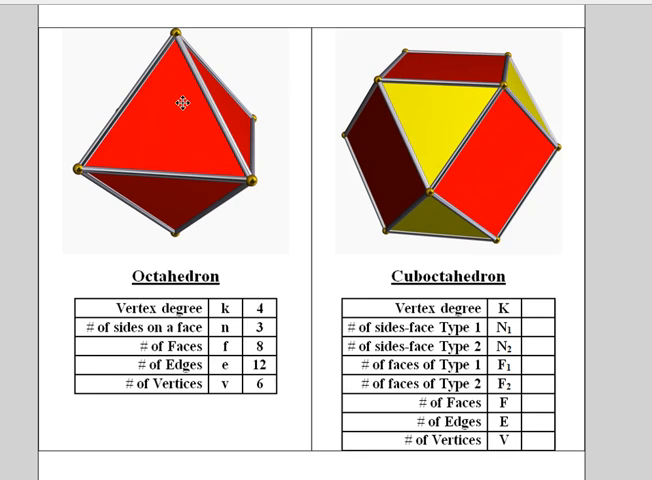
pyautogui.moveTo(490, 272)
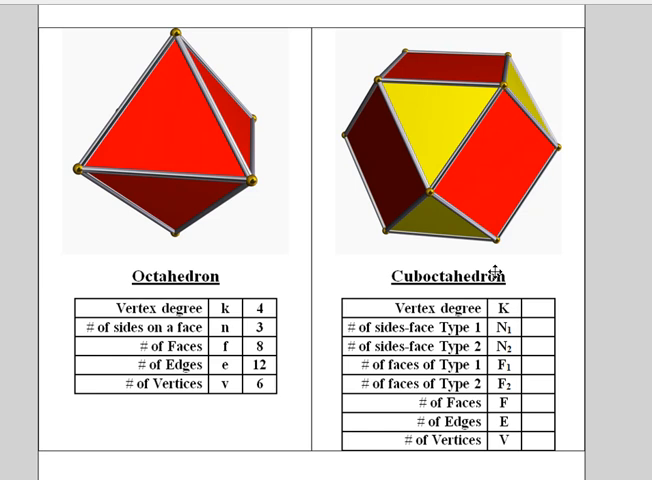